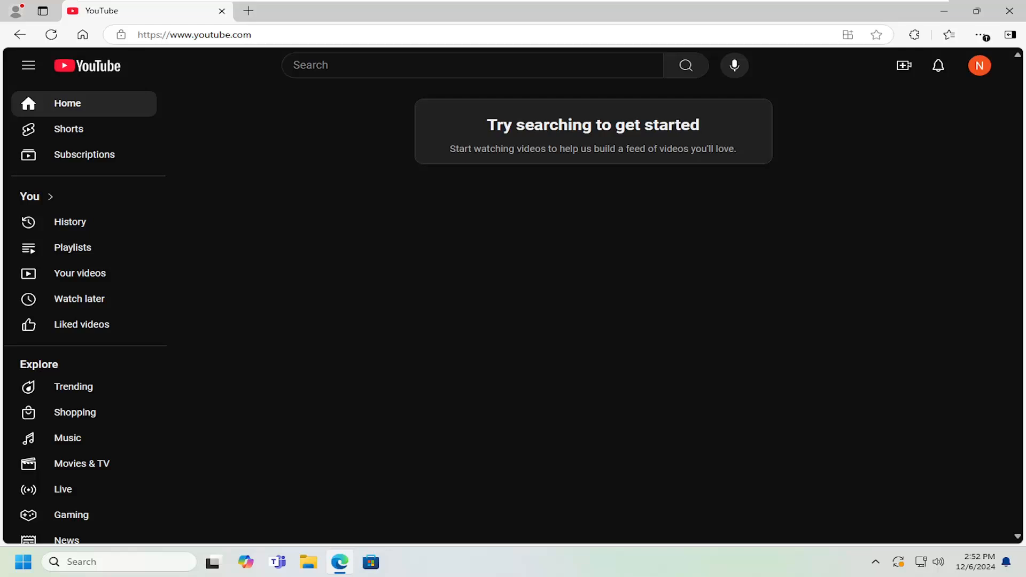
{"action": "mouse_move", "coordinate": [768, 311]}
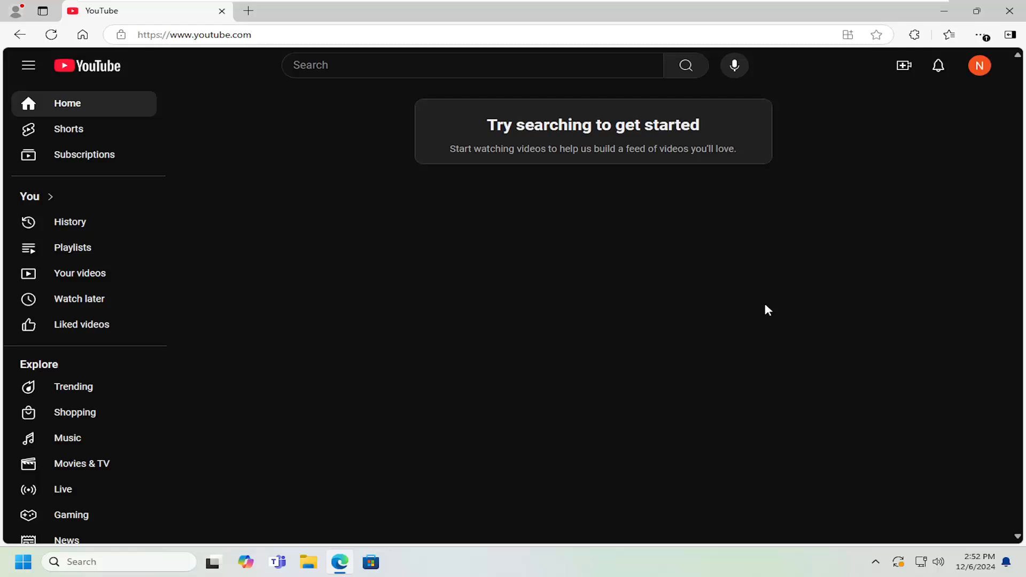
{"action": "mouse_move", "coordinate": [911, 156]}
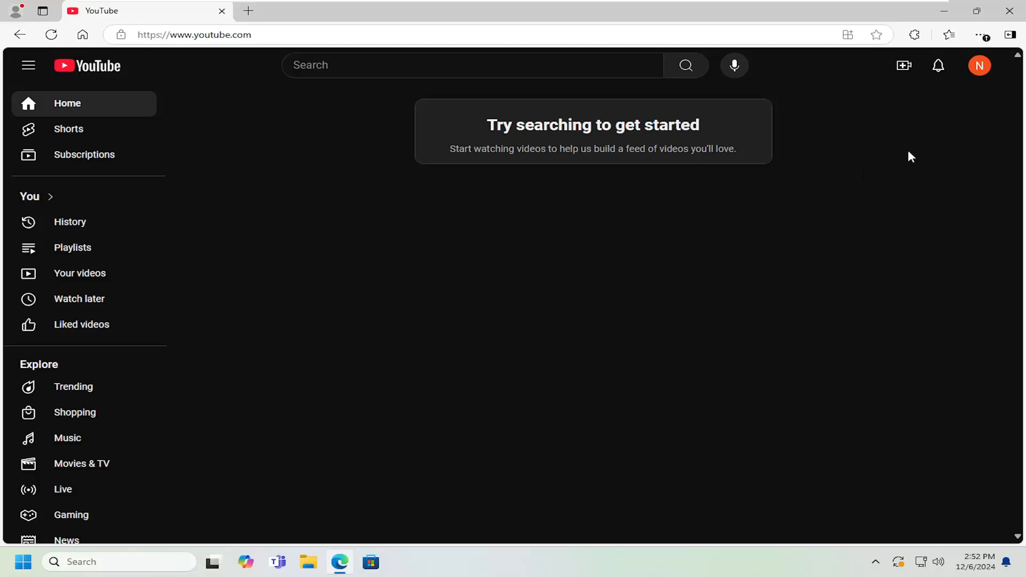
Step: From the account menu under the profile avatar, enter YouTube Studio for the channel
{"action": "left_click", "coordinate": [980, 66]}
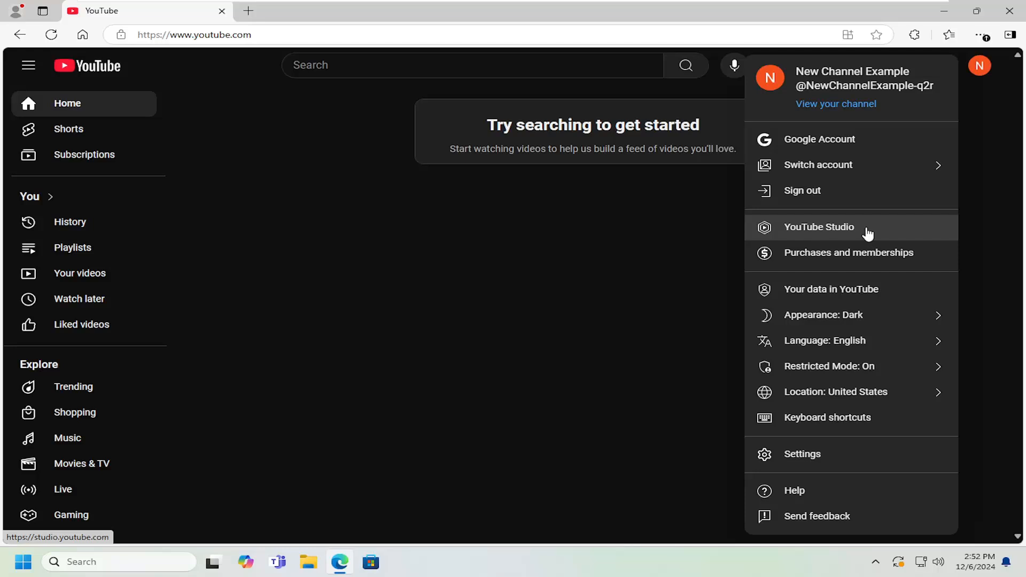
{"action": "left_click", "coordinate": [819, 227]}
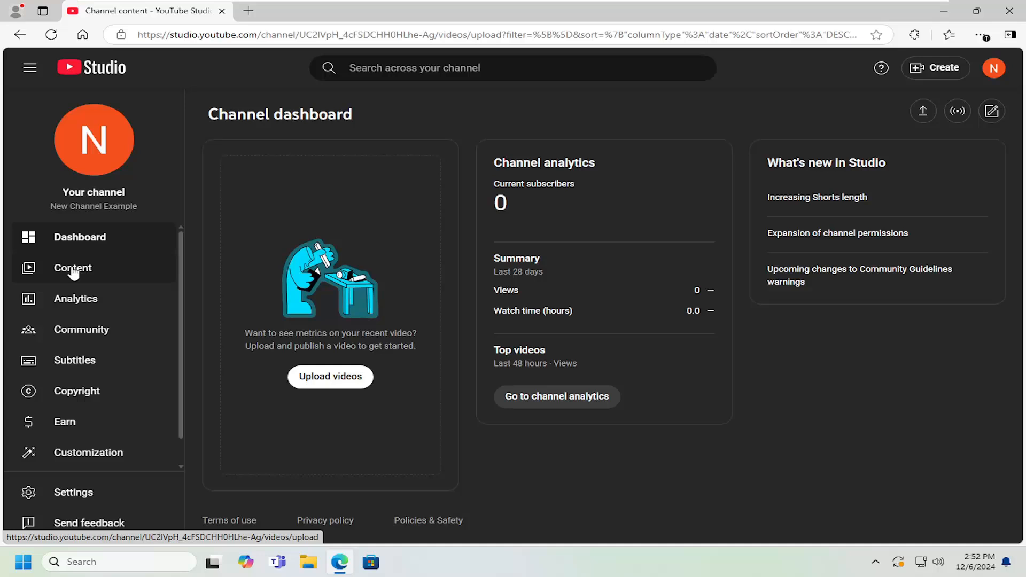
Step: Show the Content list, briefly try a Description filter, then leave it unfiltered with 'Example 123' listed
{"action": "left_click", "coordinate": [73, 267]}
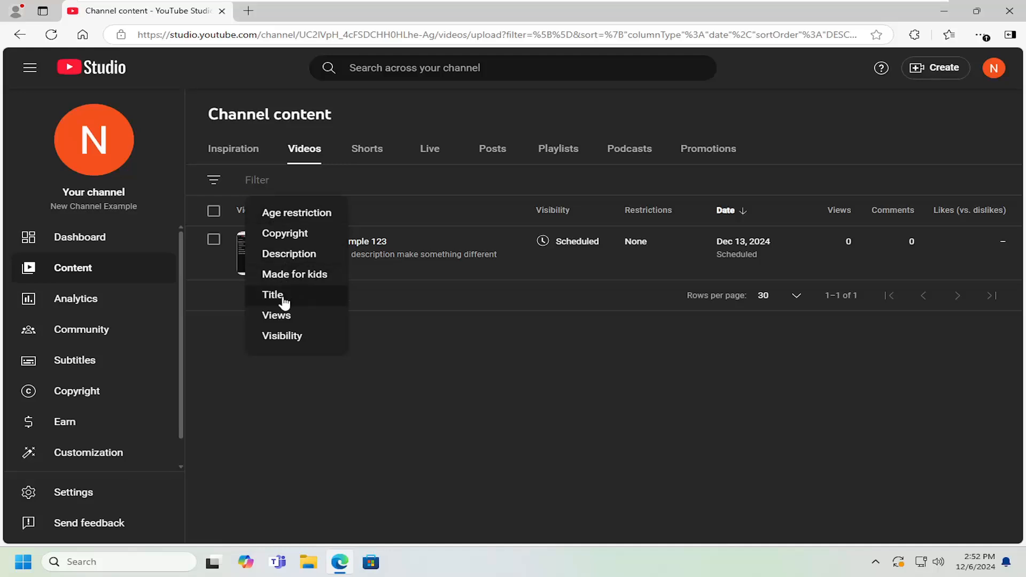
{"action": "left_click", "coordinate": [273, 295]}
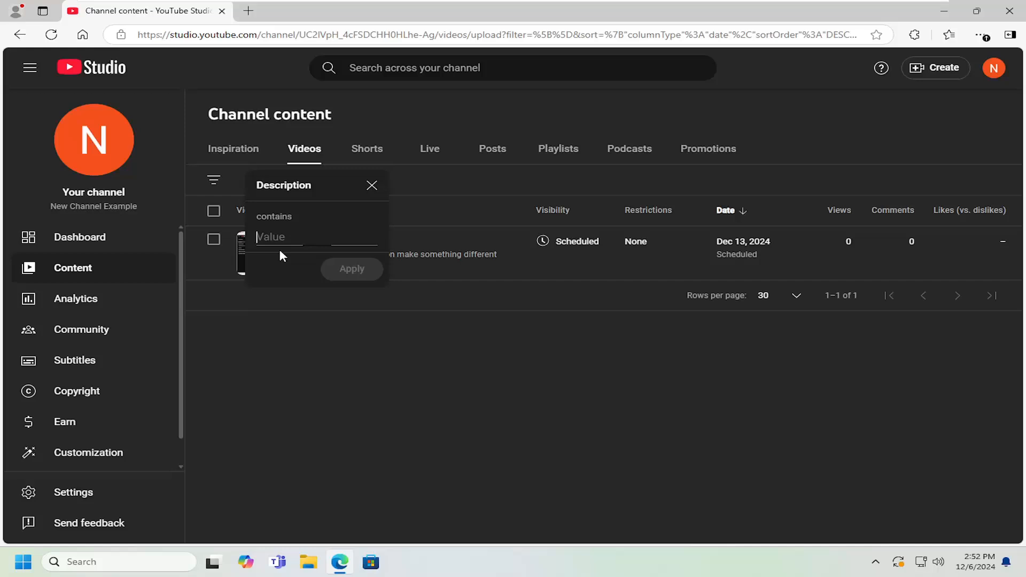
{"action": "left_click", "coordinate": [372, 186]}
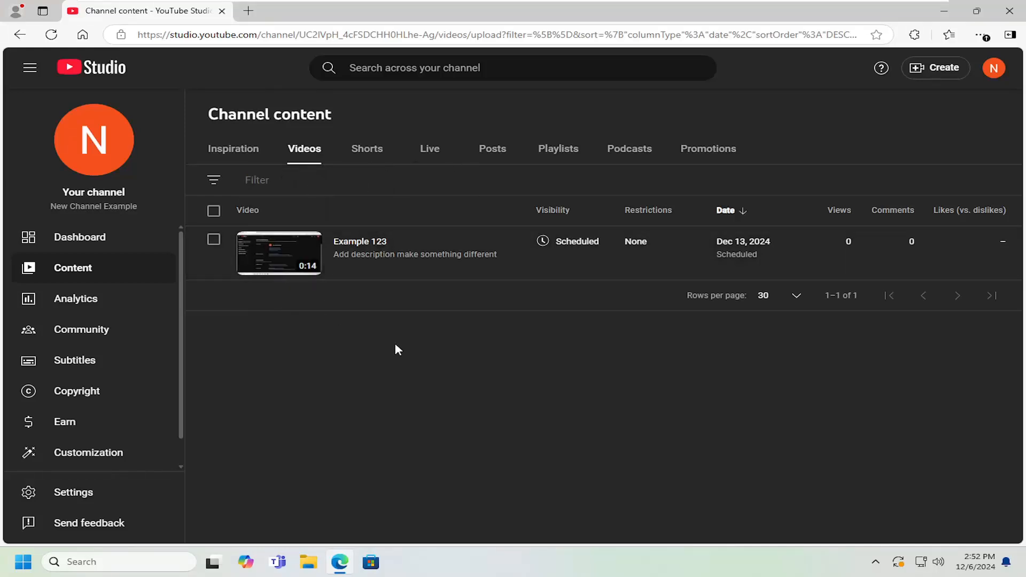
{"action": "mouse_move", "coordinate": [286, 262]}
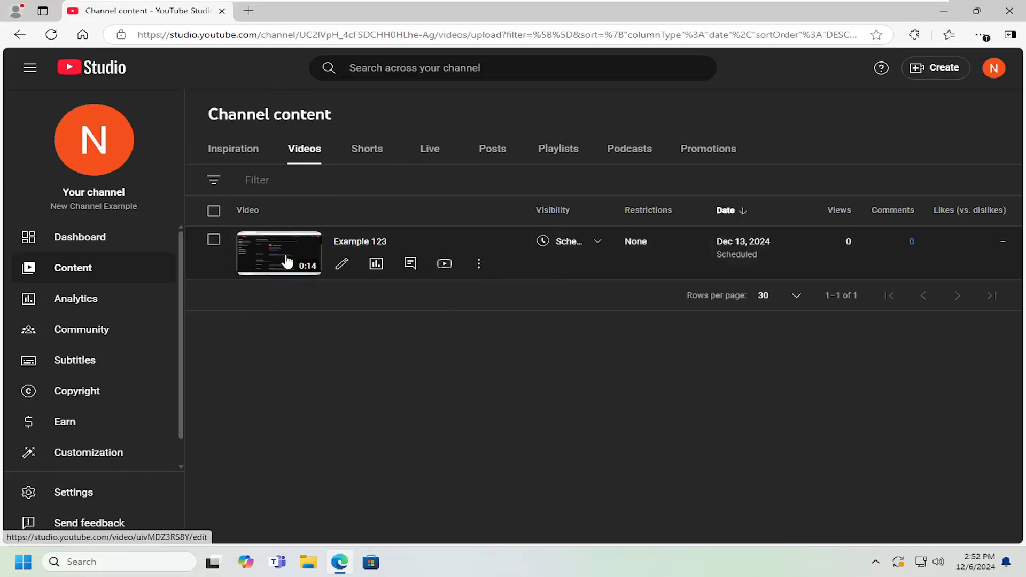
{"action": "mouse_move", "coordinate": [341, 263]}
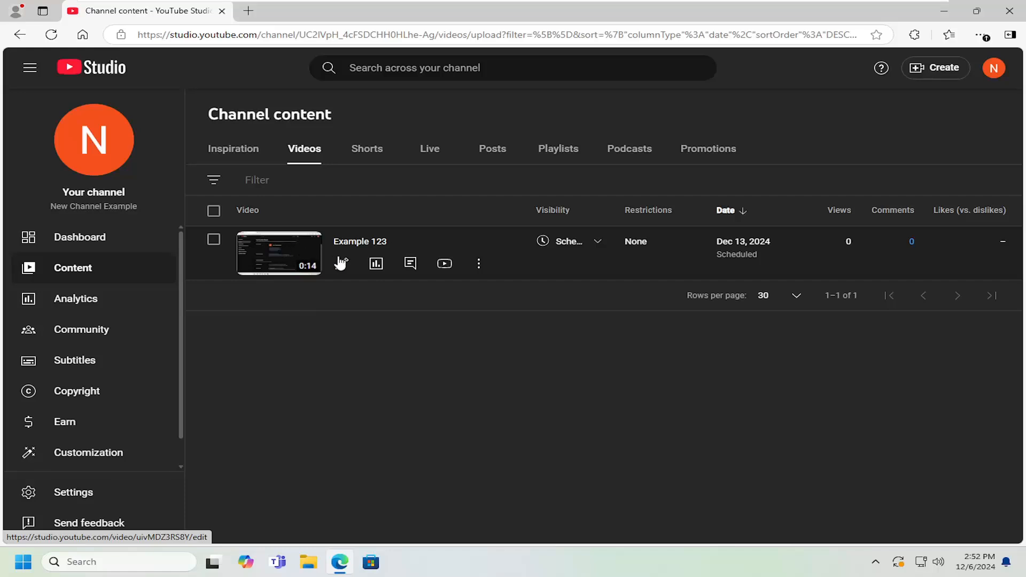
Step: Edit 'Example 123' details and select the Auto-generated option in its Thumbnail section
{"action": "left_click", "coordinate": [279, 252]}
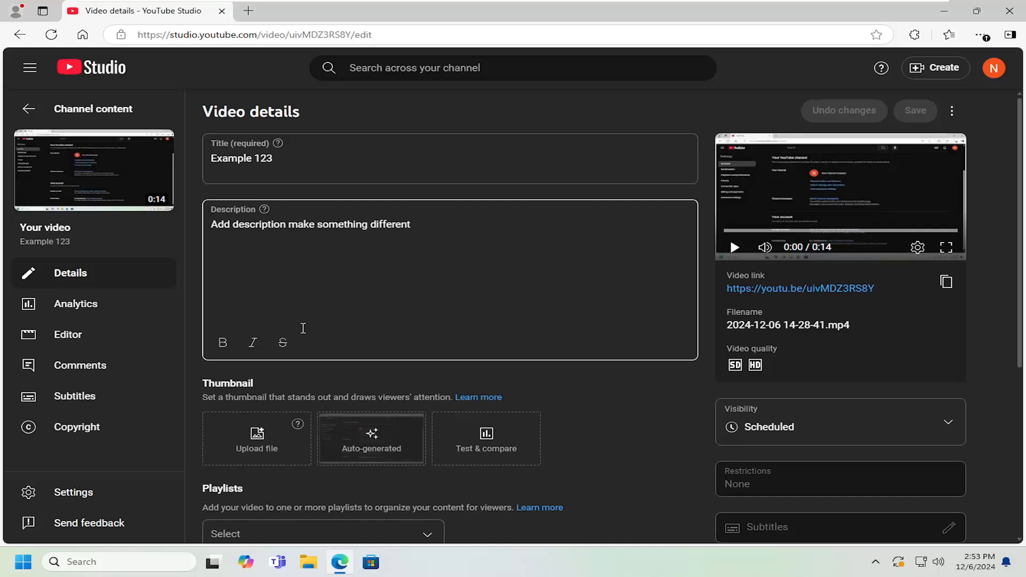
{"action": "scroll", "scroll_direction": "down", "scroll_amount": 3}
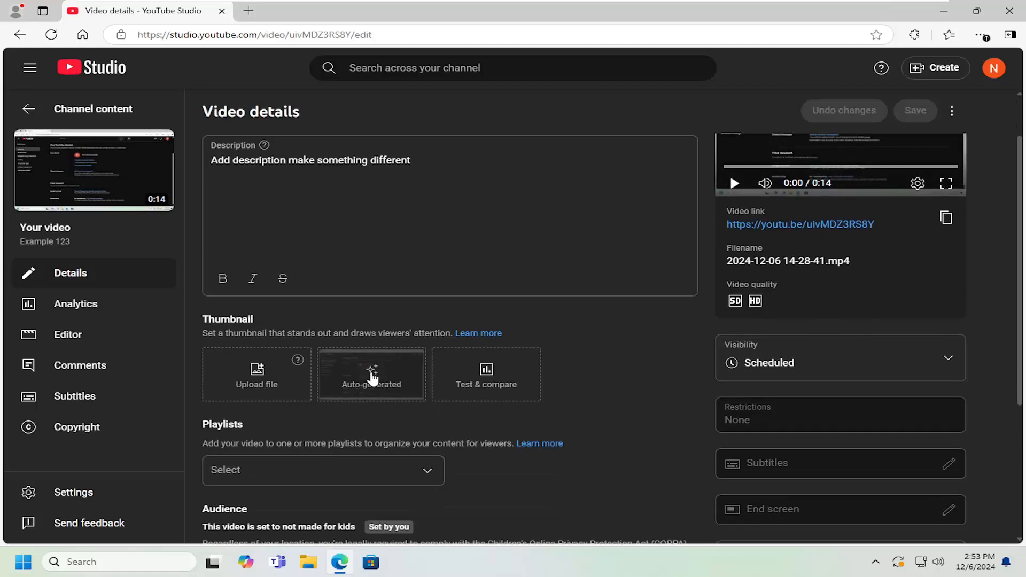
{"action": "left_click", "coordinate": [371, 374]}
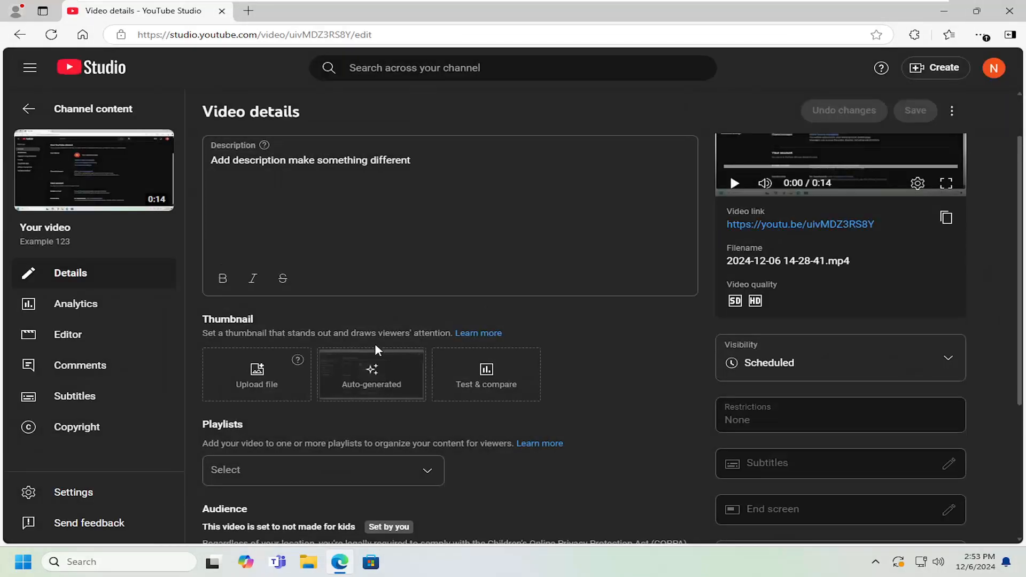
{"action": "mouse_move", "coordinate": [258, 384]}
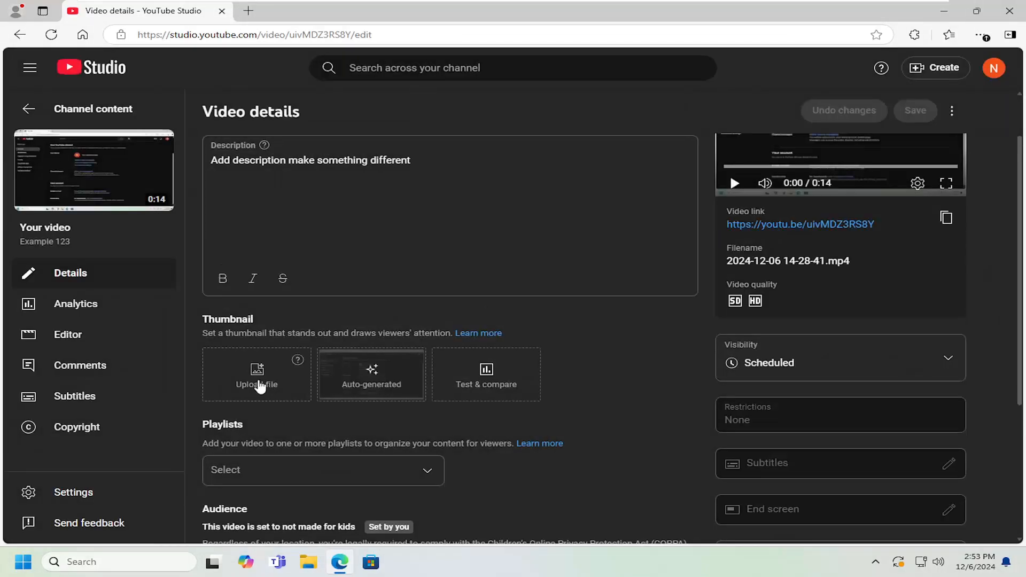
{"action": "left_click", "coordinate": [256, 375]}
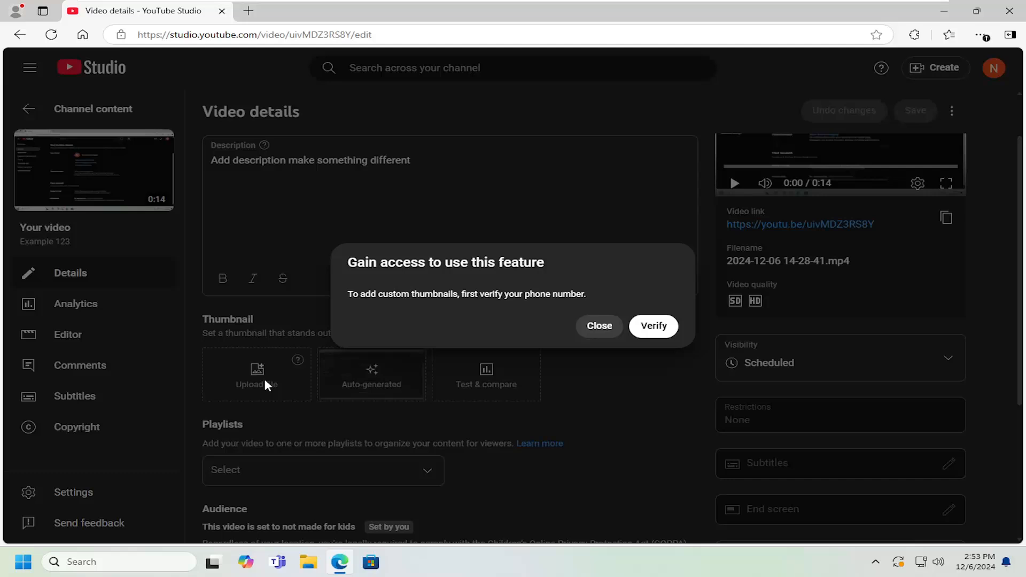
{"action": "mouse_move", "coordinate": [622, 314]}
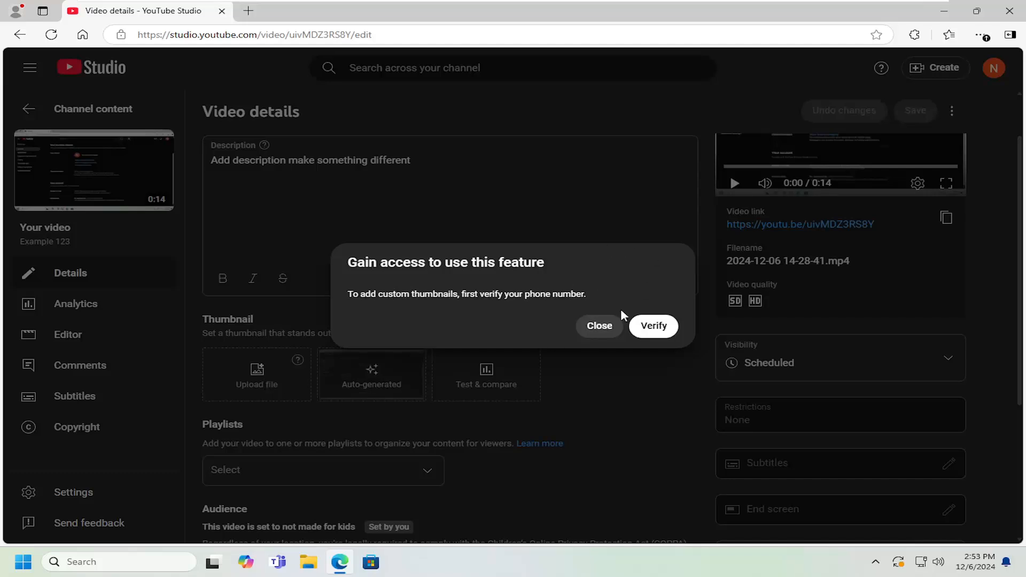
{"action": "mouse_move", "coordinate": [646, 328]}
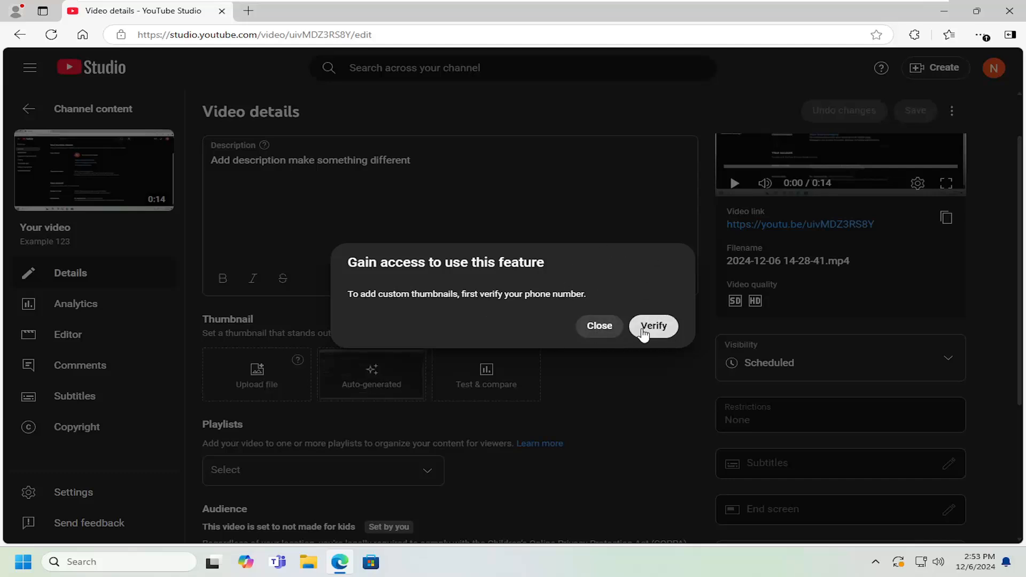
{"action": "mouse_move", "coordinate": [596, 331]}
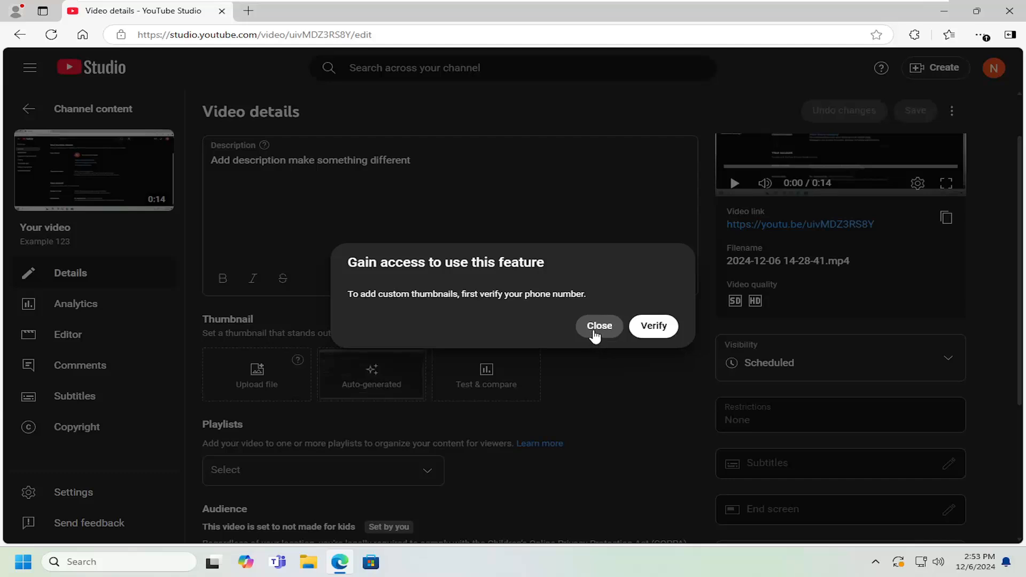
{"action": "mouse_move", "coordinate": [237, 291]}
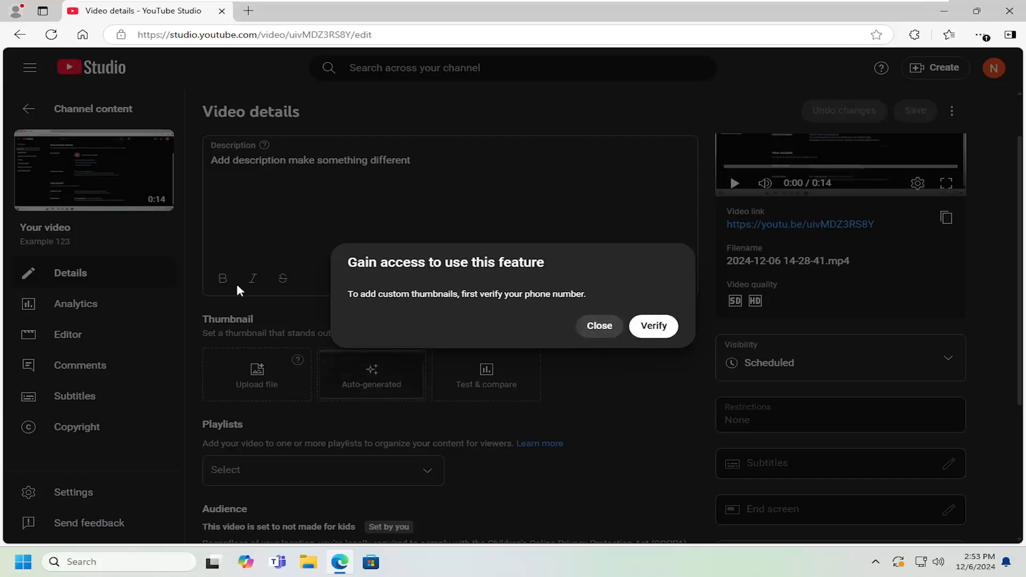
{"action": "mouse_move", "coordinate": [329, 375]}
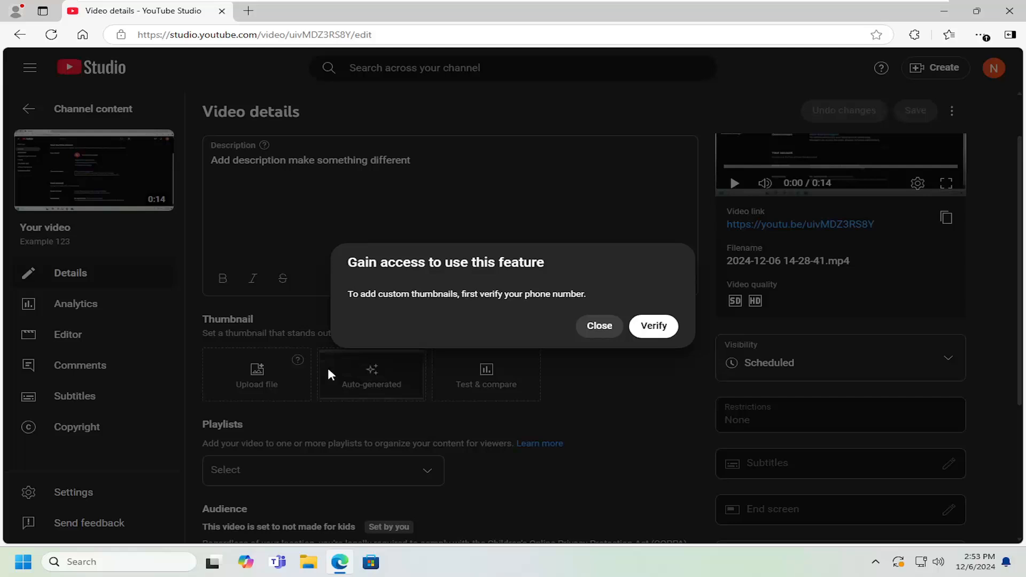
{"action": "mouse_move", "coordinate": [55, 156]}
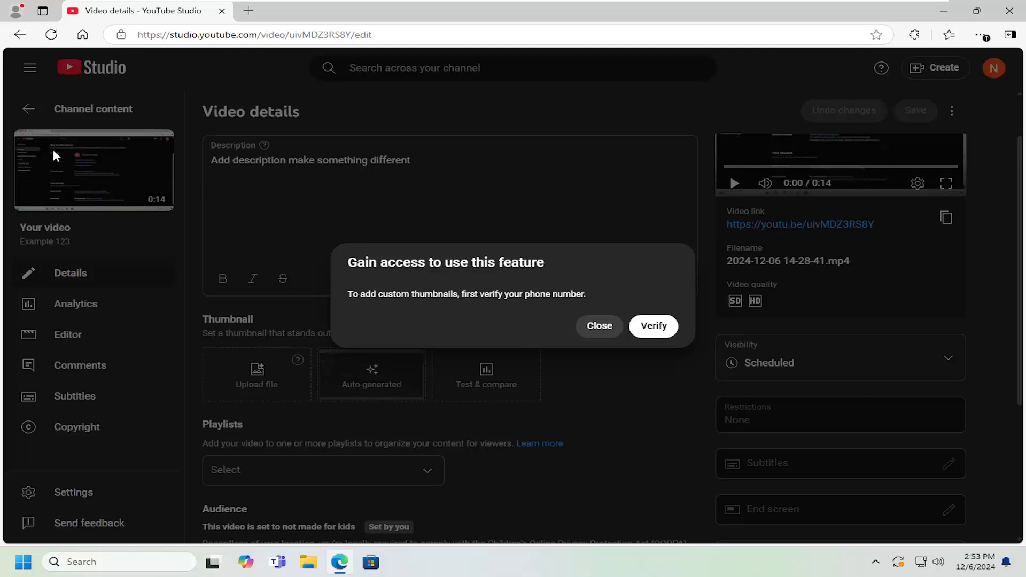
{"action": "left_click", "coordinate": [600, 326]}
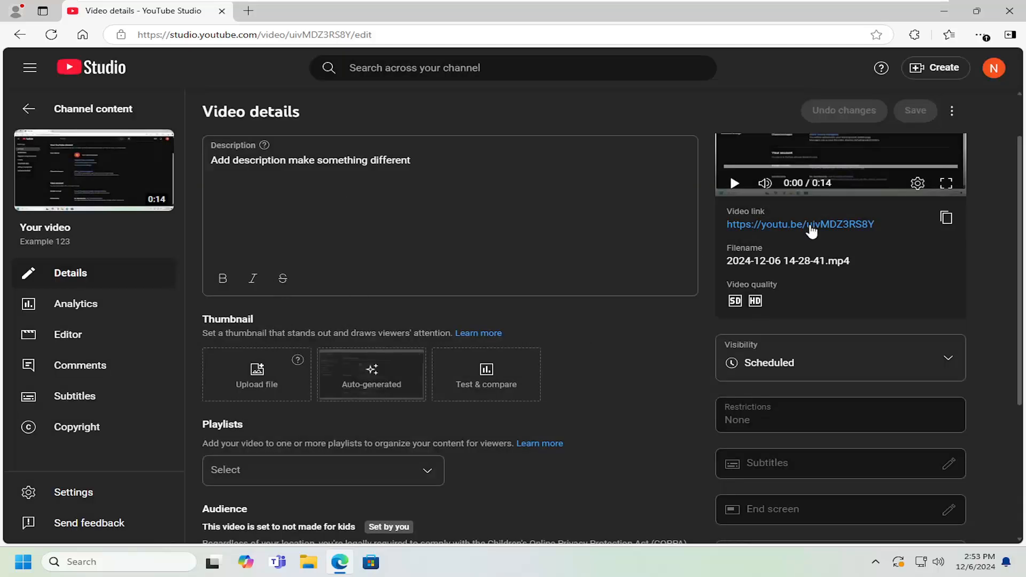